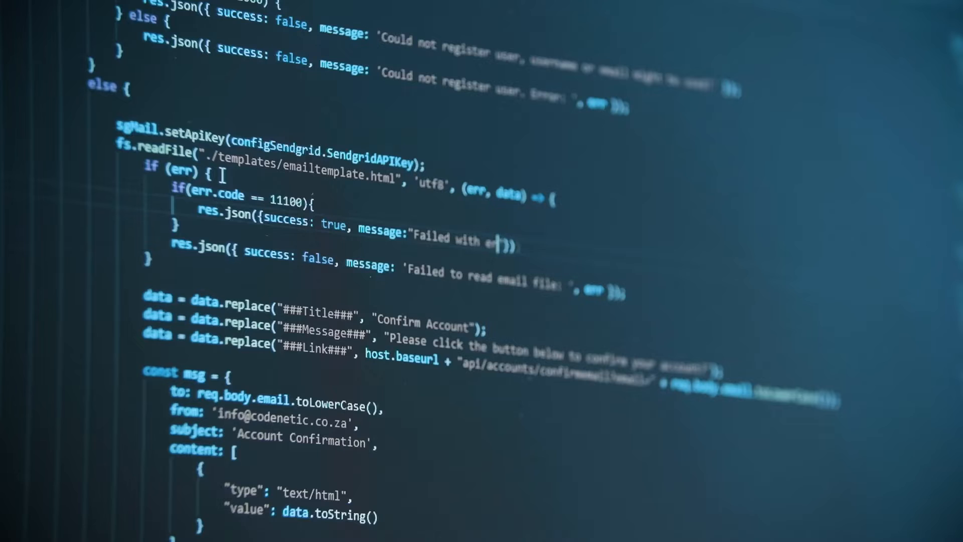
text(error code)
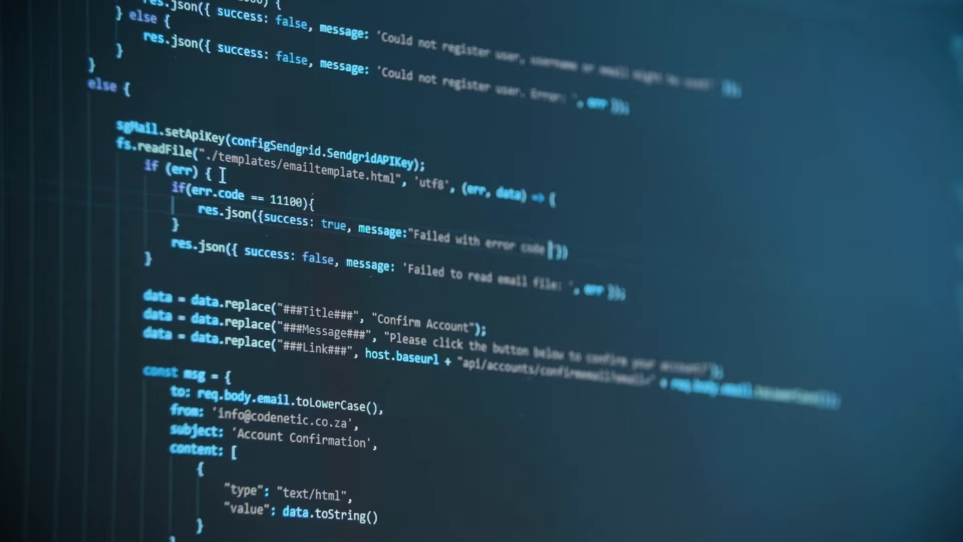